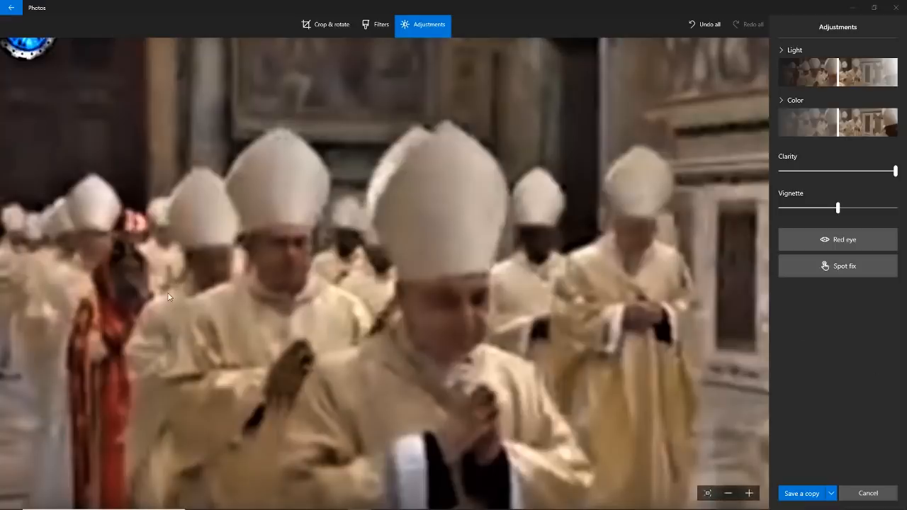
mouse_move(176, 324)
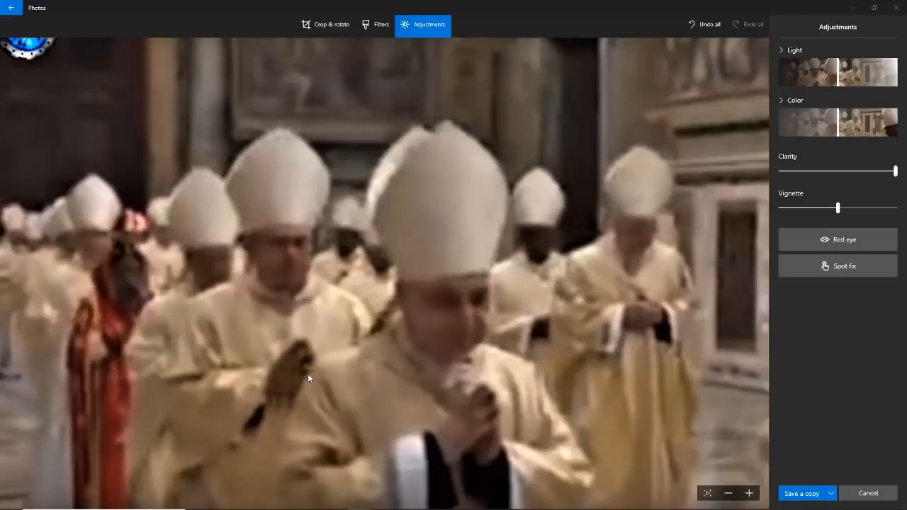
mouse_move(127, 300)
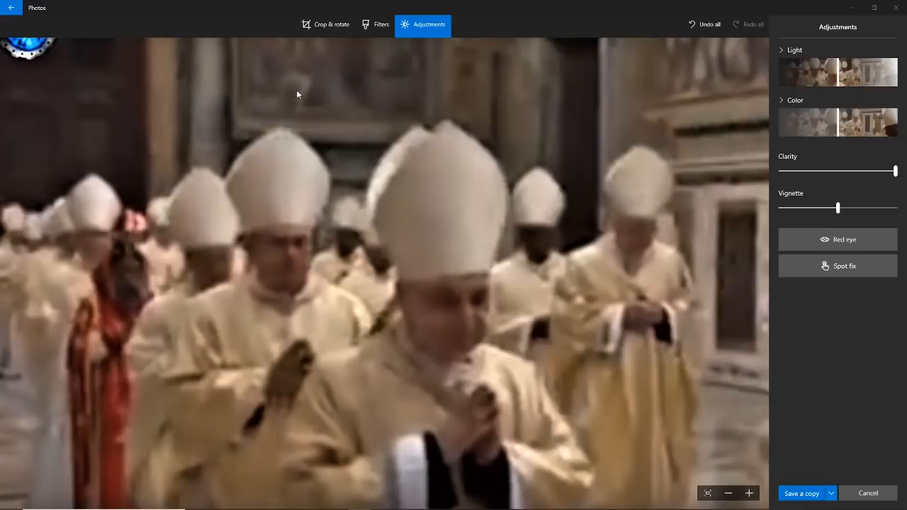
mouse_move(338, 184)
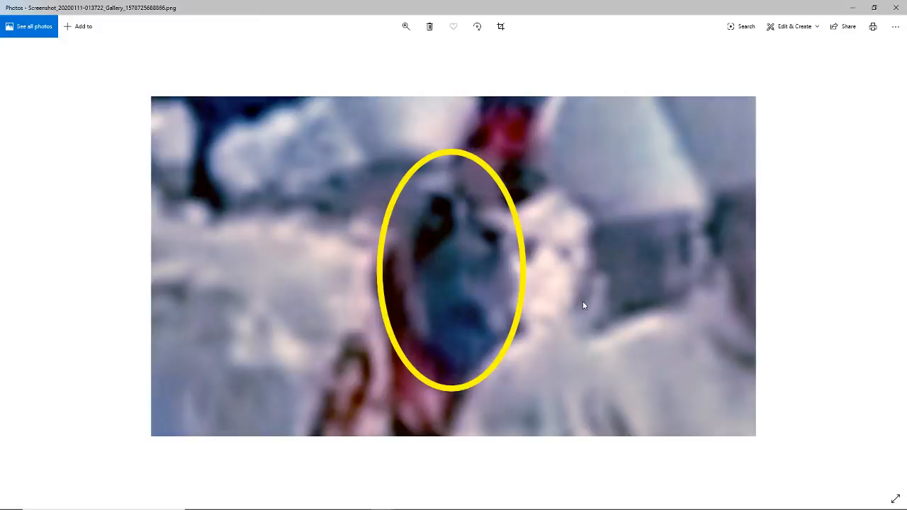
mouse_move(548, 197)
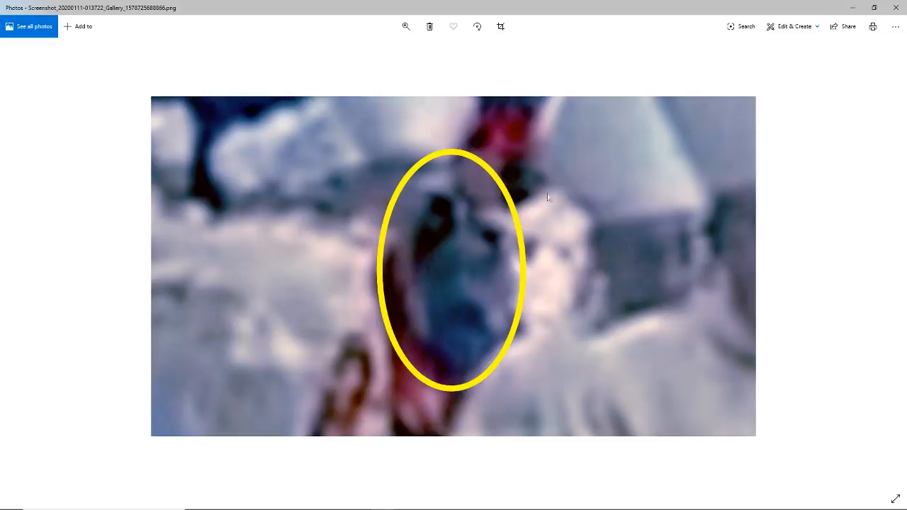
click(405, 25)
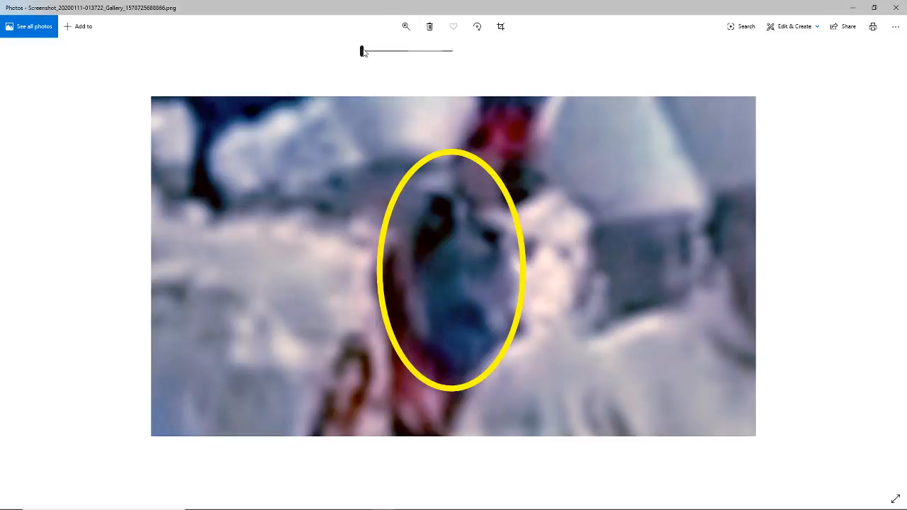
drag(361, 51, 400, 51)
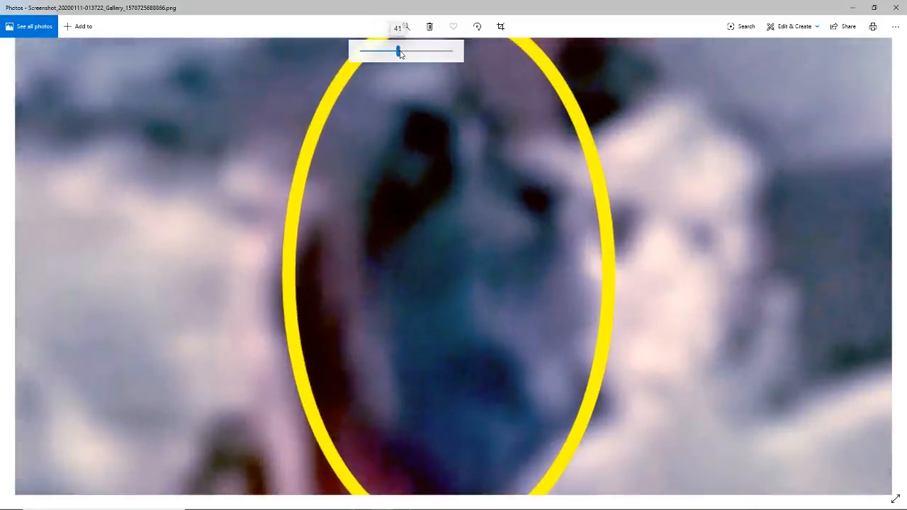
mouse_move(678, 325)
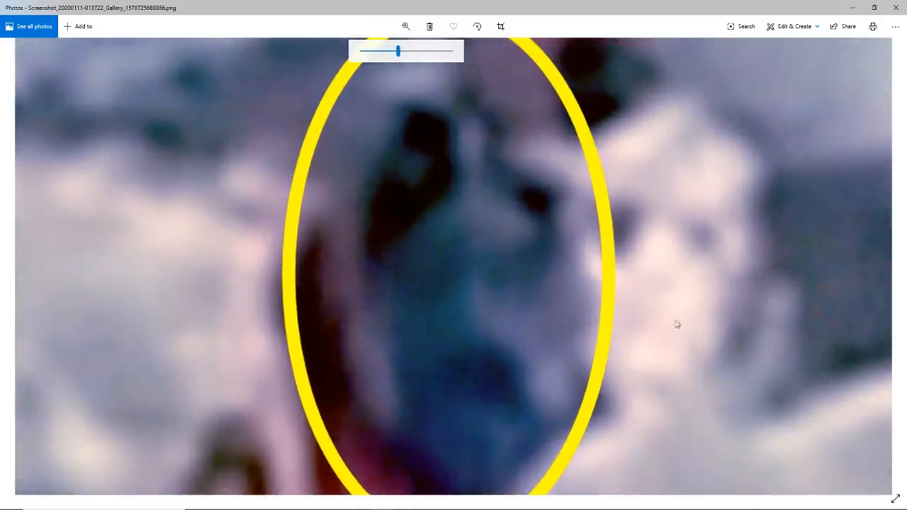
mouse_move(663, 158)
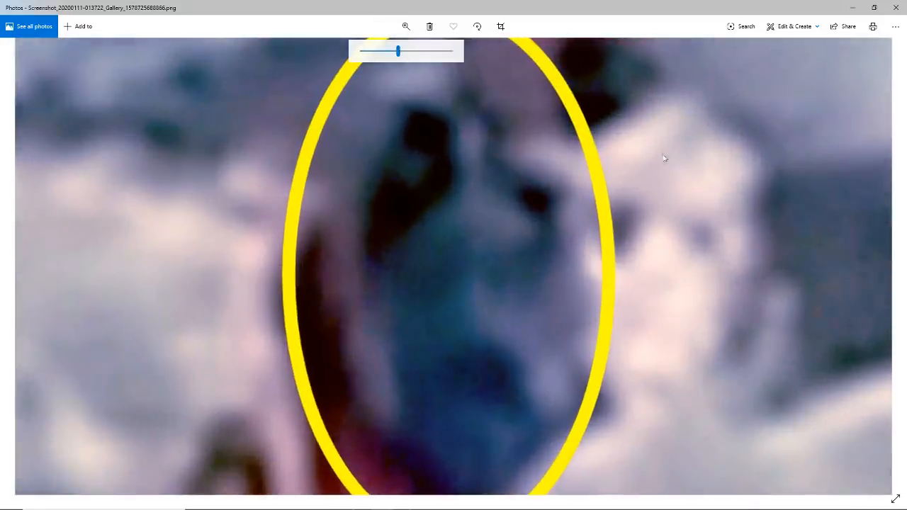
mouse_move(633, 301)
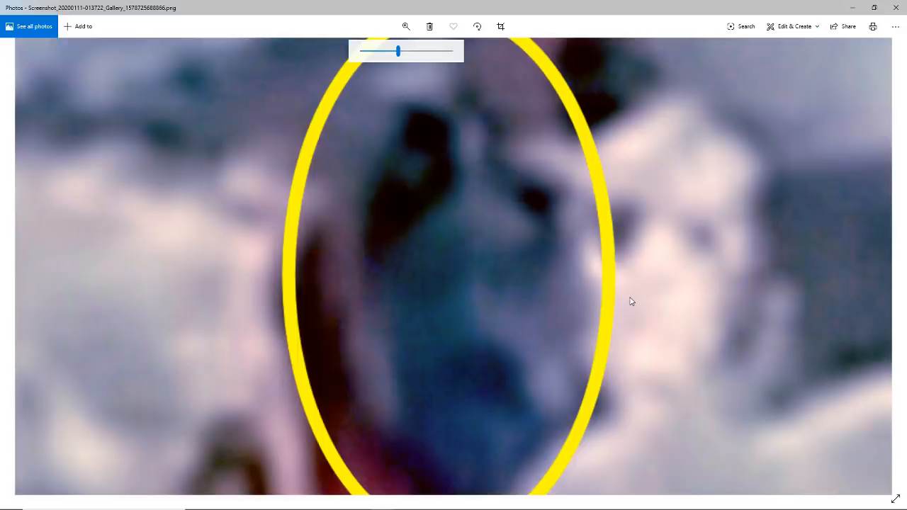
mouse_move(693, 131)
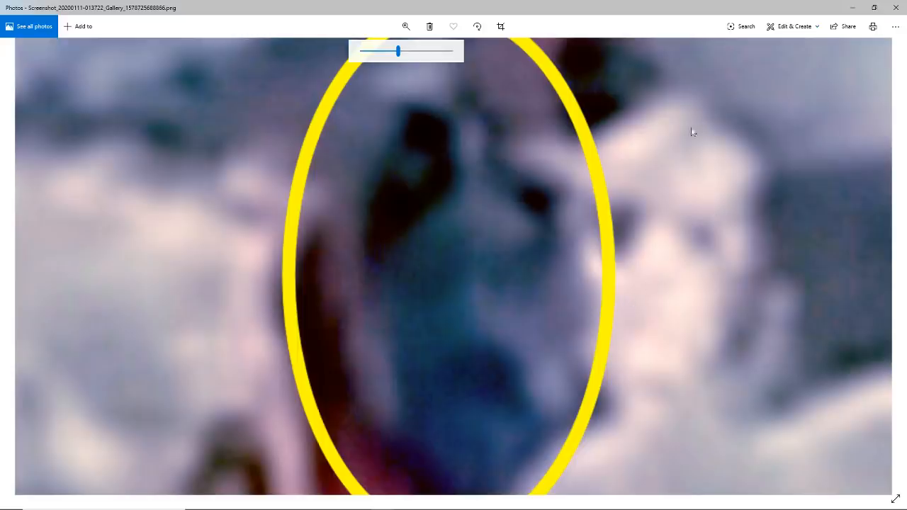
mouse_move(604, 298)
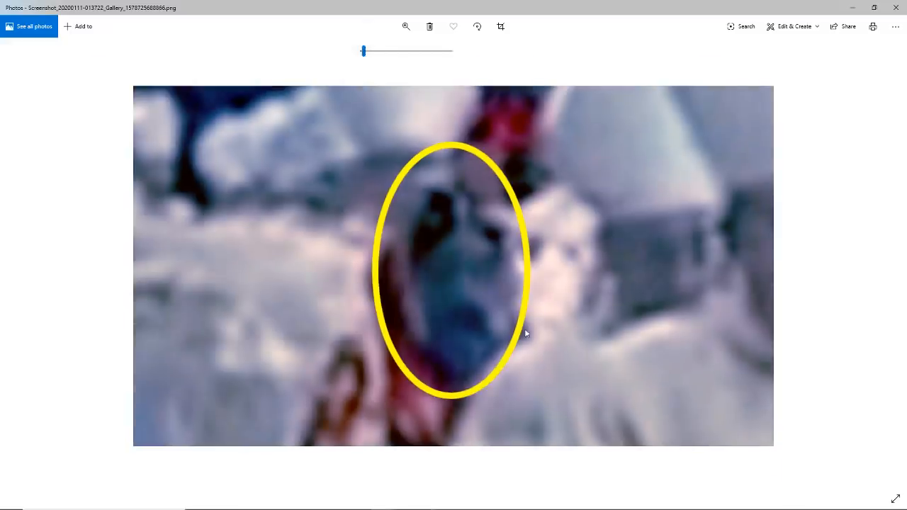
mouse_move(485, 319)
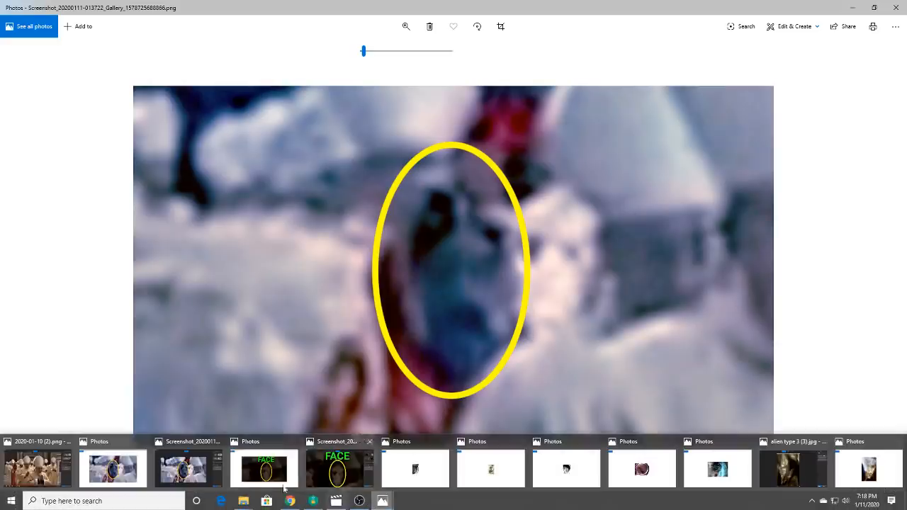
Step: Bring the ellipse photo's editor forward and lower its Light adjustment slightly
click(794, 25)
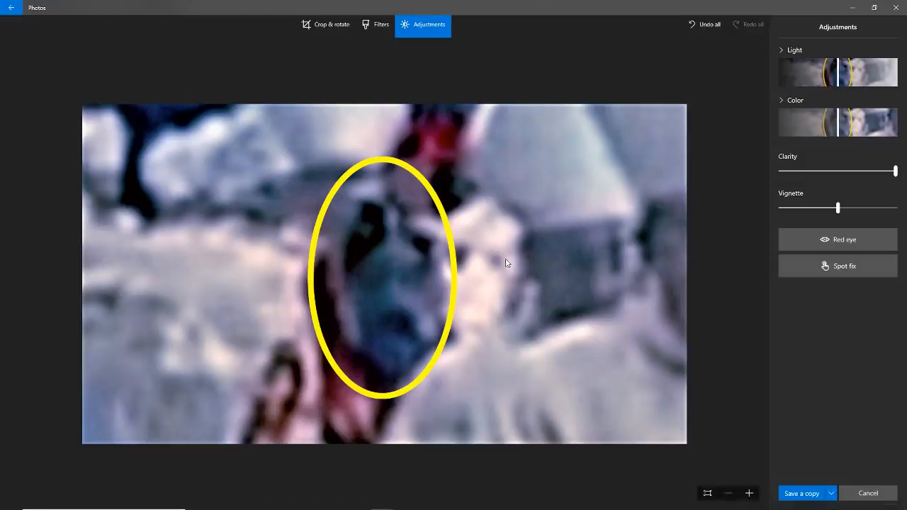
mouse_move(509, 281)
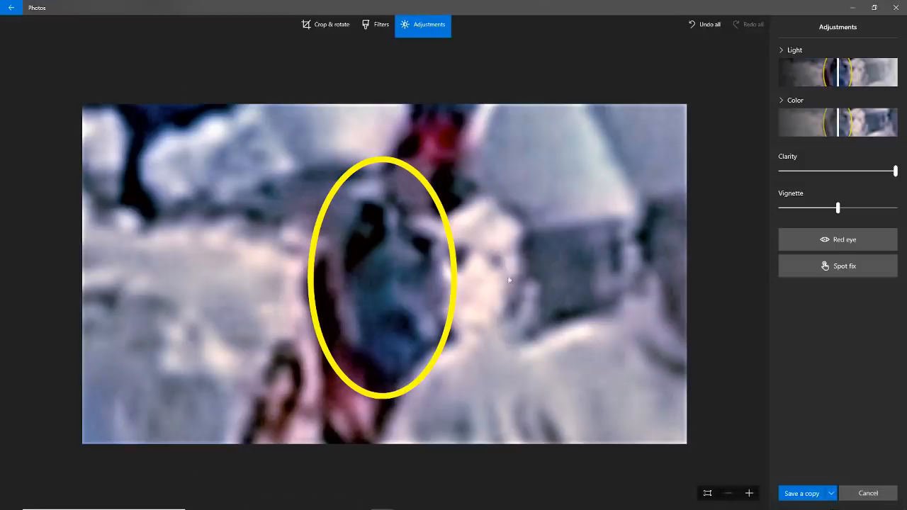
mouse_move(546, 87)
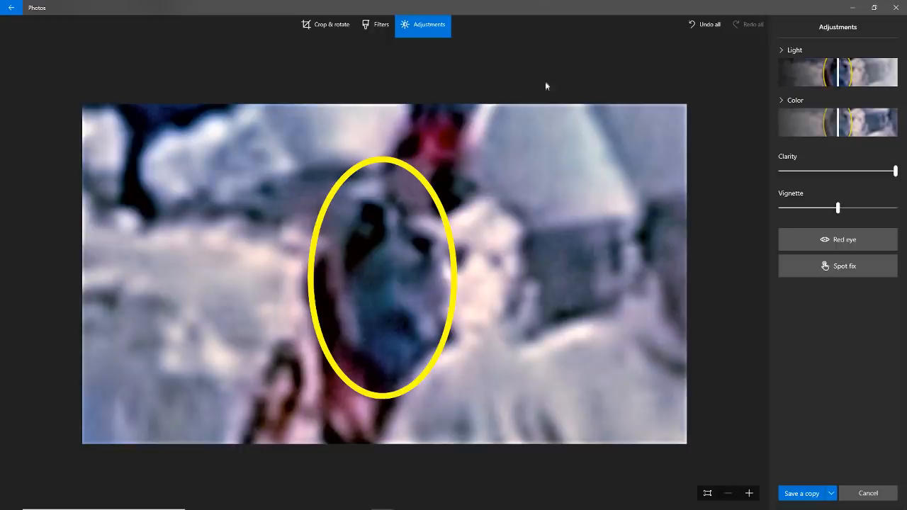
mouse_move(513, 64)
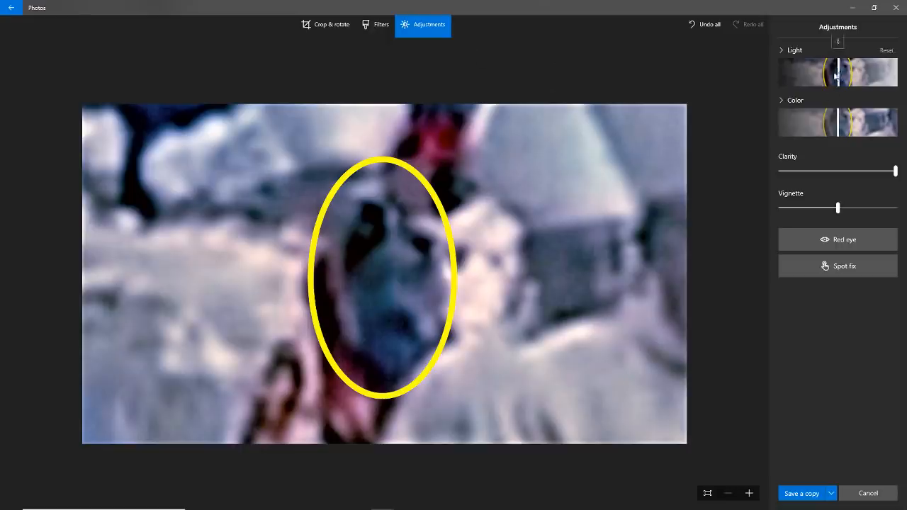
drag(838, 69, 800, 69)
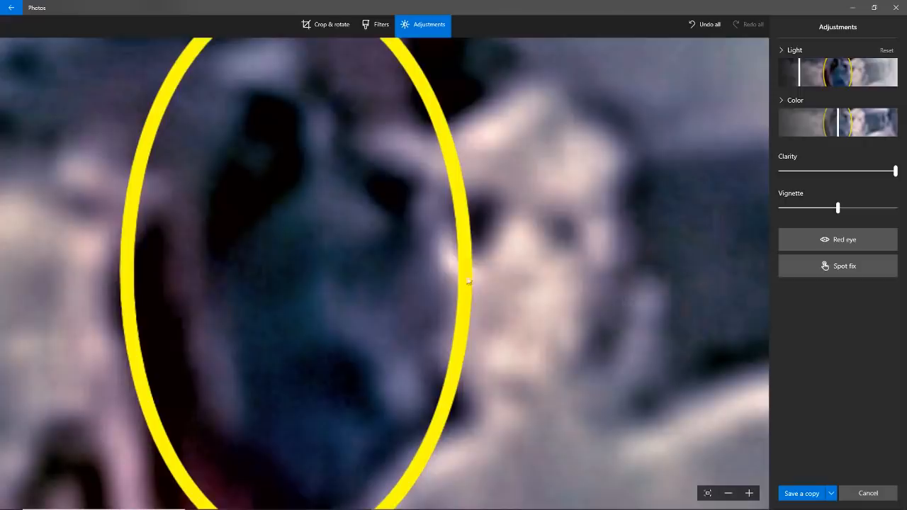
mouse_move(198, 182)
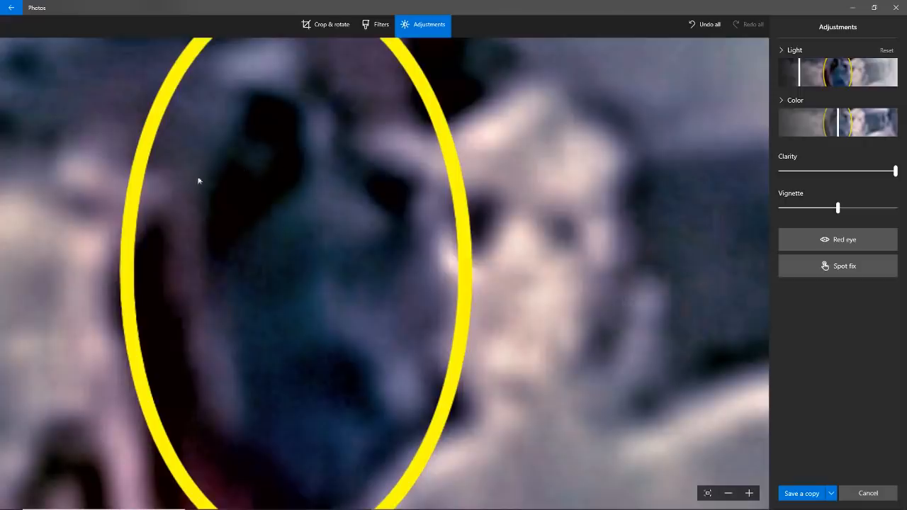
mouse_move(275, 438)
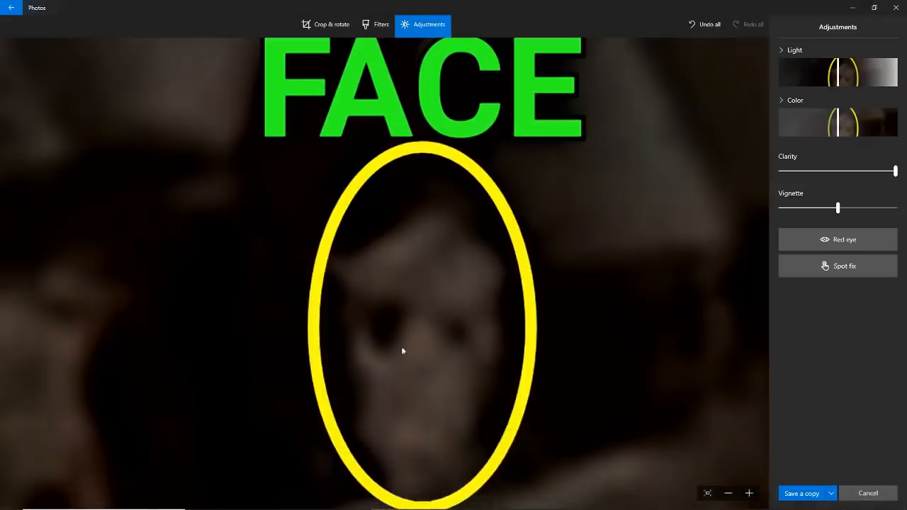
mouse_move(468, 366)
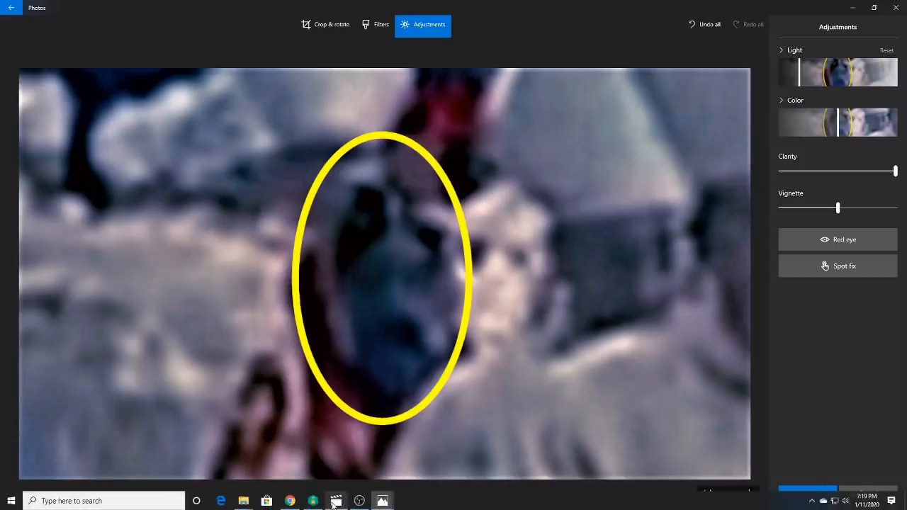
mouse_move(336, 502)
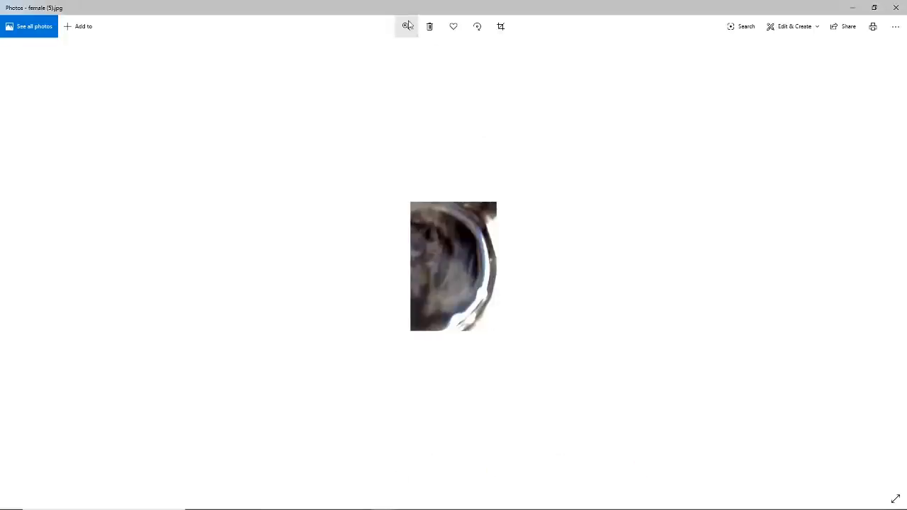
Step: Enlarge the dark female (5) photo with the zoom slider to a close view
click(406, 25)
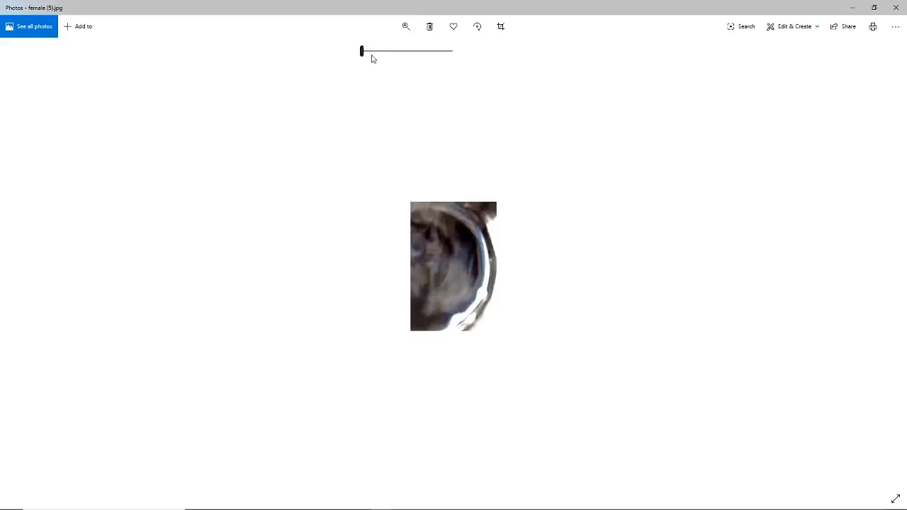
drag(362, 51, 366, 51)
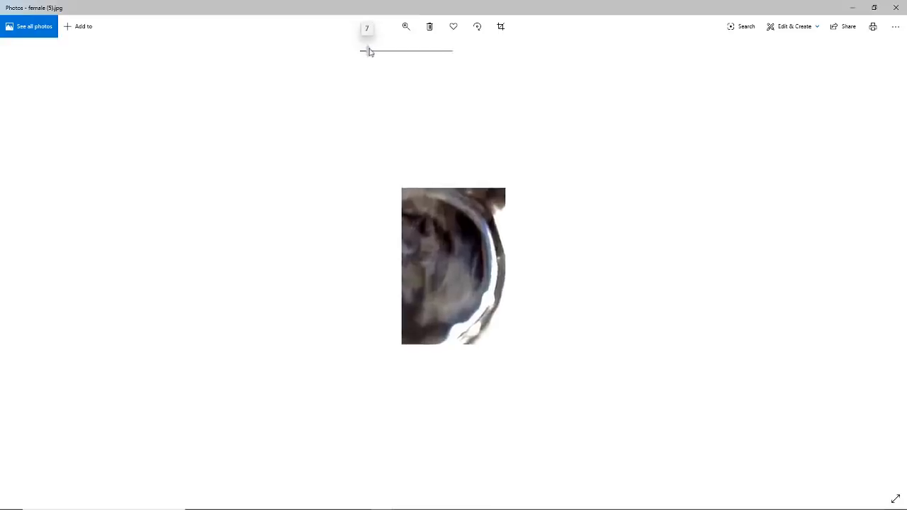
drag(362, 51, 428, 51)
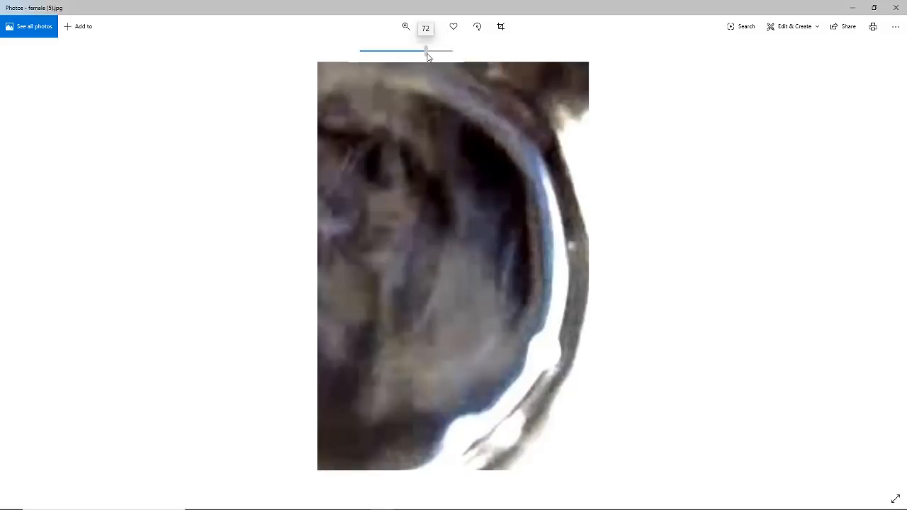
drag(427, 49, 437, 48)
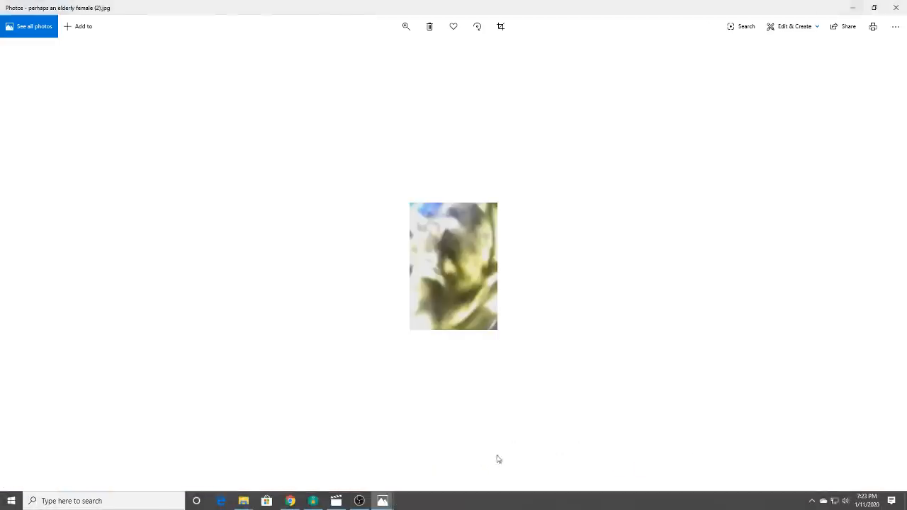
Step: Show the zoom control while moving on to the 'Alien type 1 (3)' photo
click(406, 26)
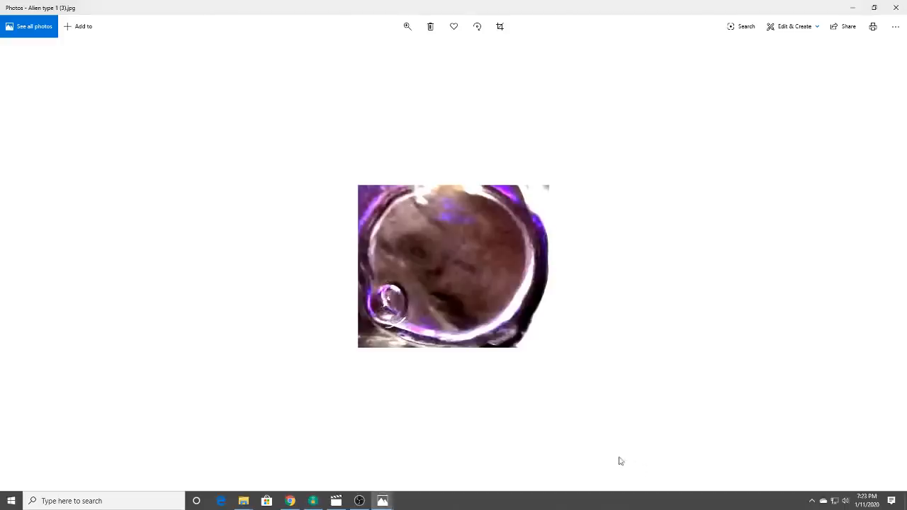
mouse_move(566, 119)
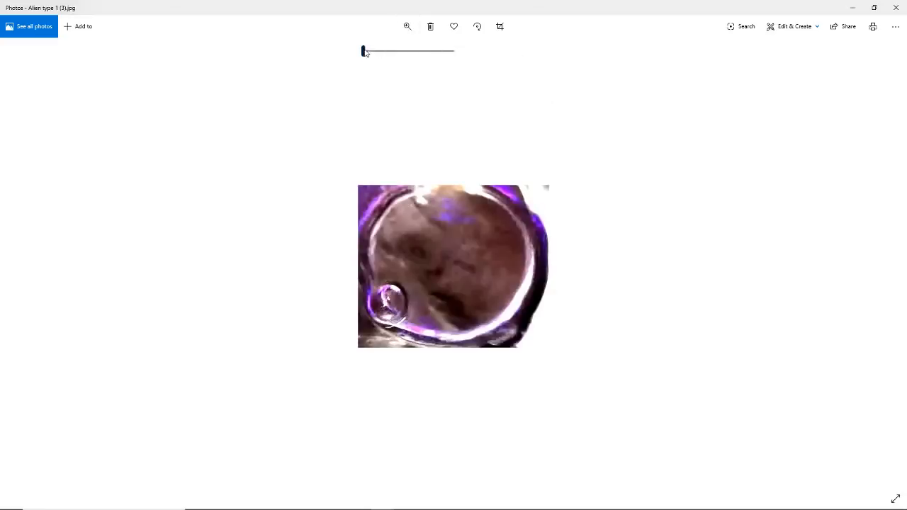
Step: Slide the zoom up on the purple-rimmed circular photo
drag(363, 51, 426, 51)
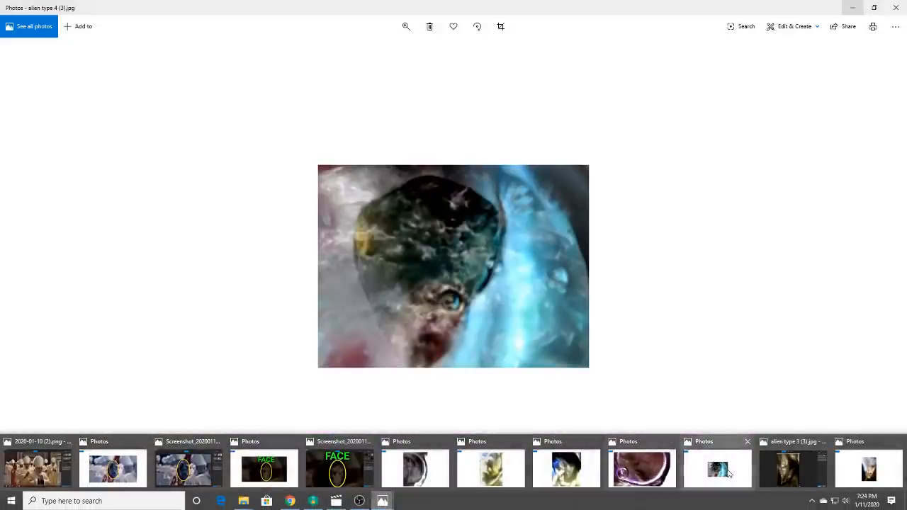
Step: Zoom into the bluish 'alien type 4 (3)' photo until the creature-like face fills the view
click(406, 25)
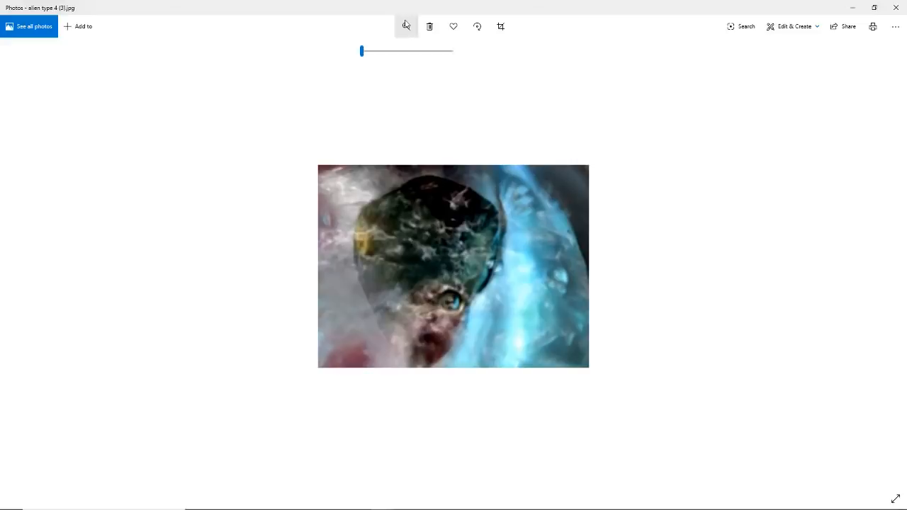
click(405, 25)
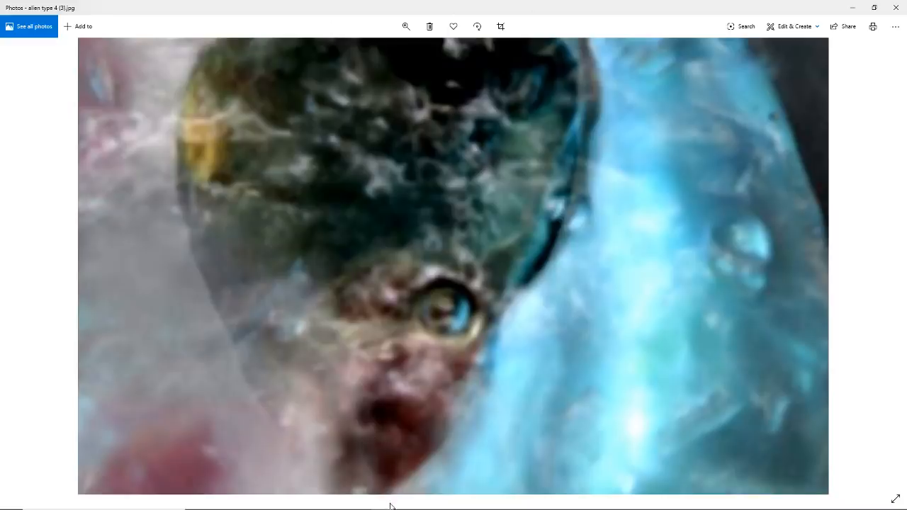
mouse_move(383, 502)
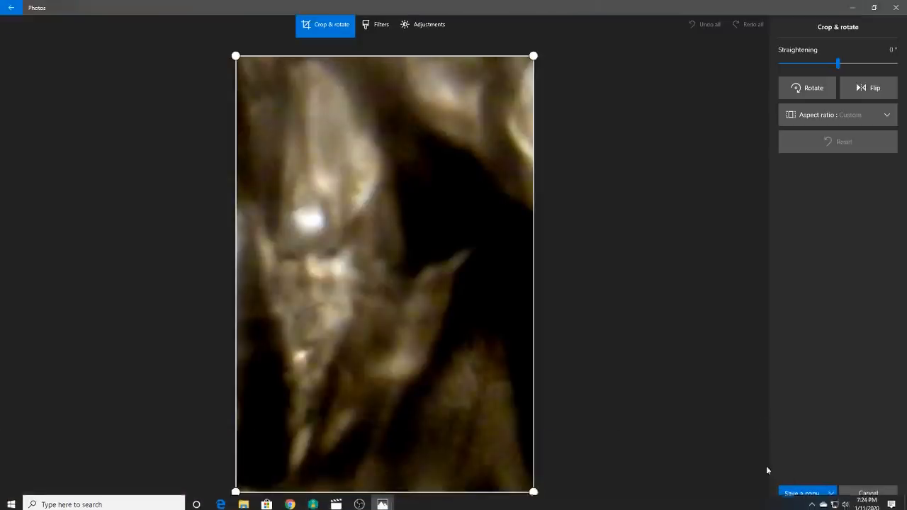
mouse_move(664, 425)
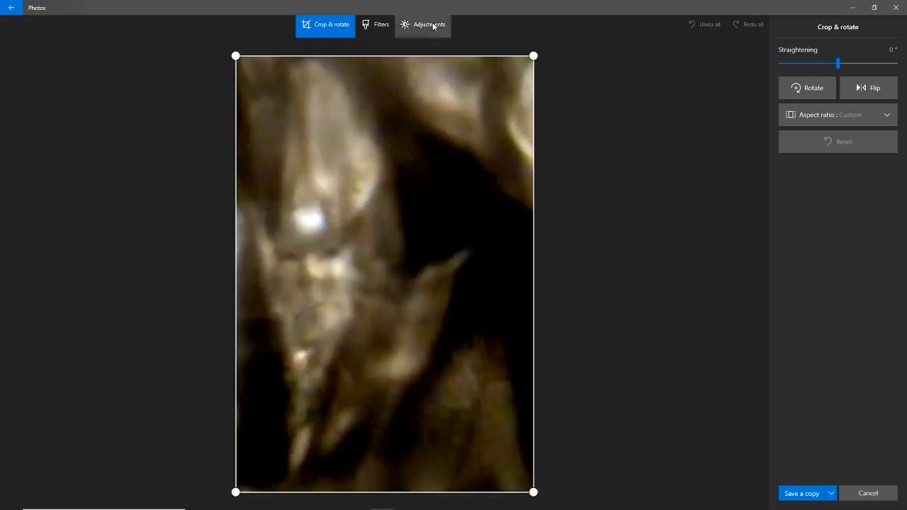
Step: In Adjustments, raise the sepia photo's Clarity slider to maximum
click(423, 25)
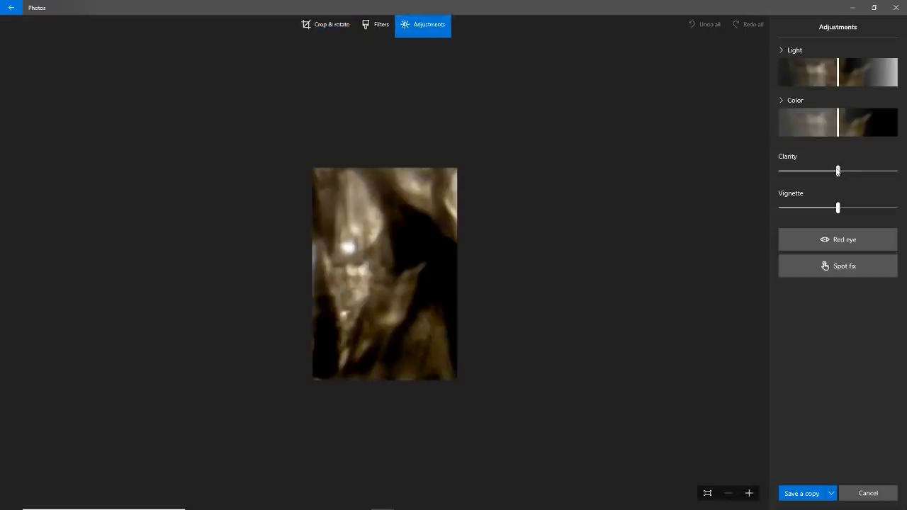
drag(838, 171, 891, 170)
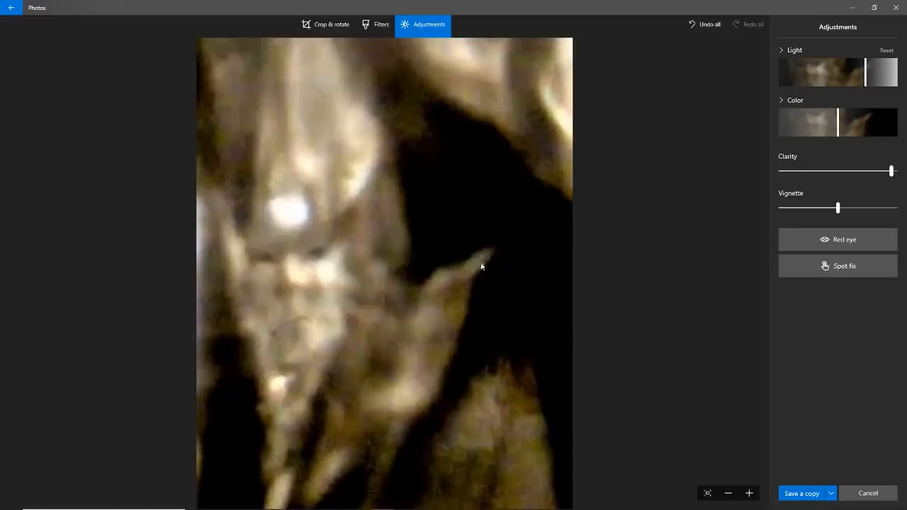
mouse_move(429, 306)
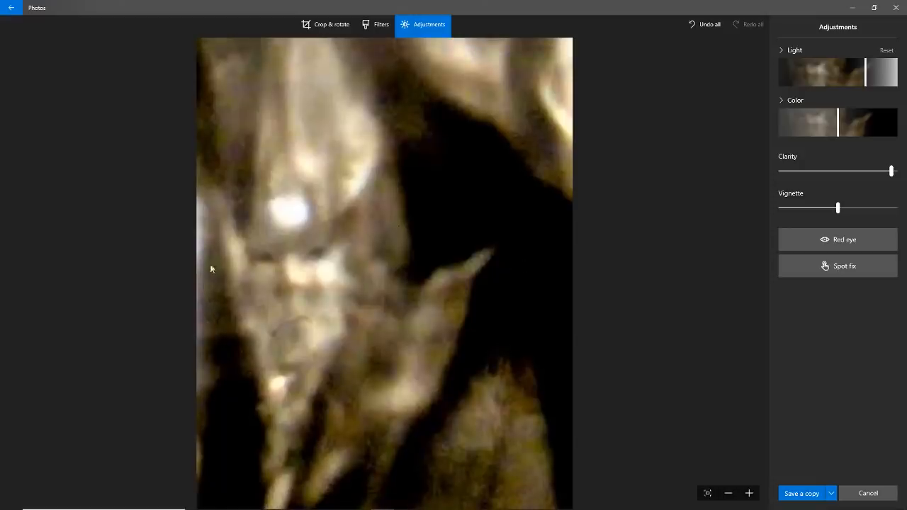
mouse_move(388, 130)
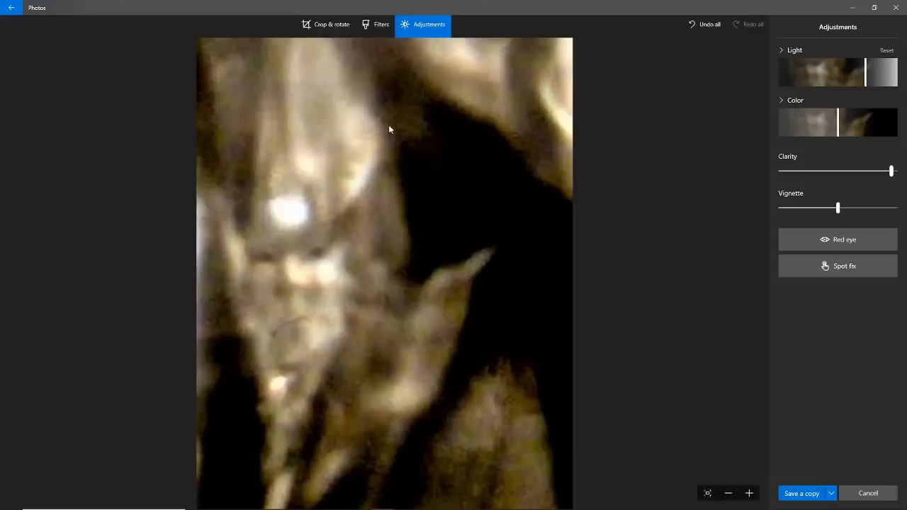
mouse_move(249, 186)
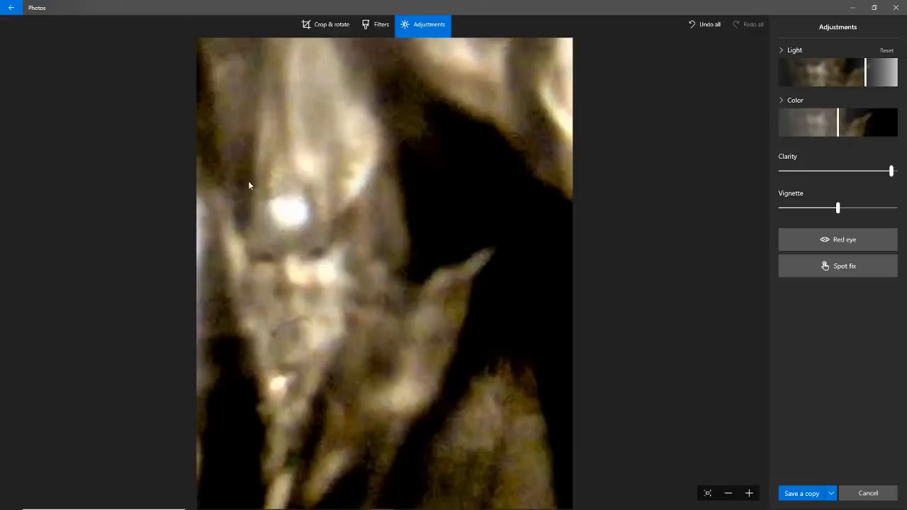
mouse_move(349, 182)
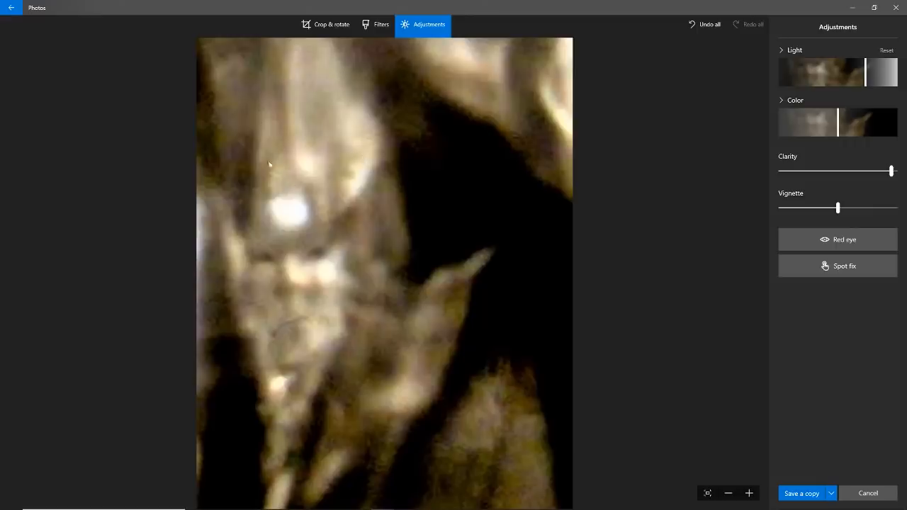
mouse_move(332, 197)
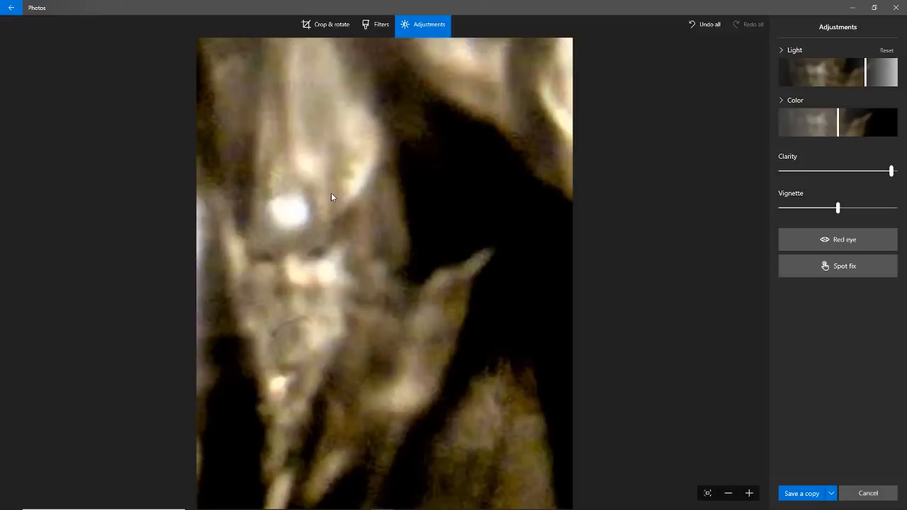
mouse_move(269, 292)
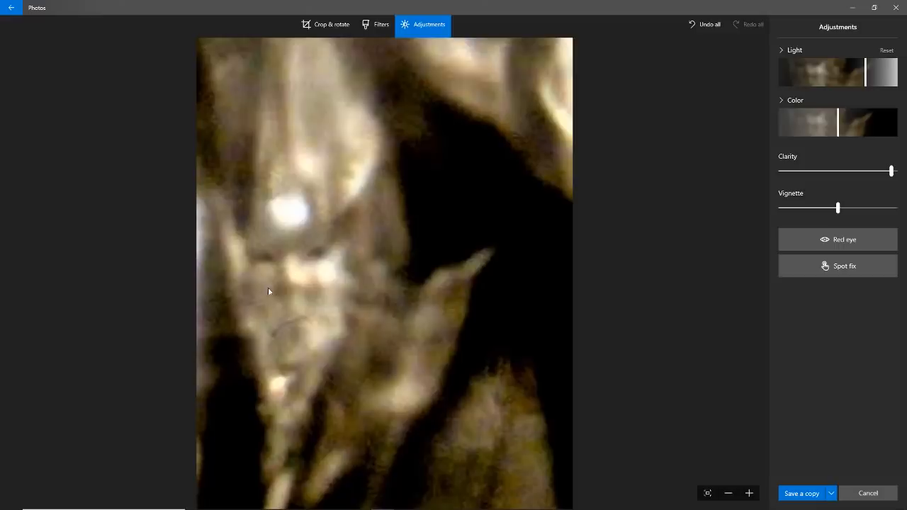
mouse_move(343, 291)
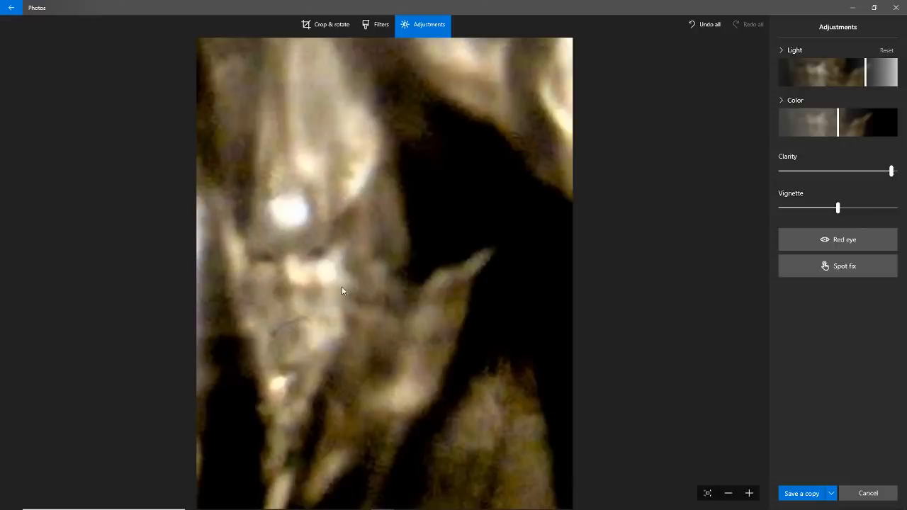
mouse_move(315, 261)
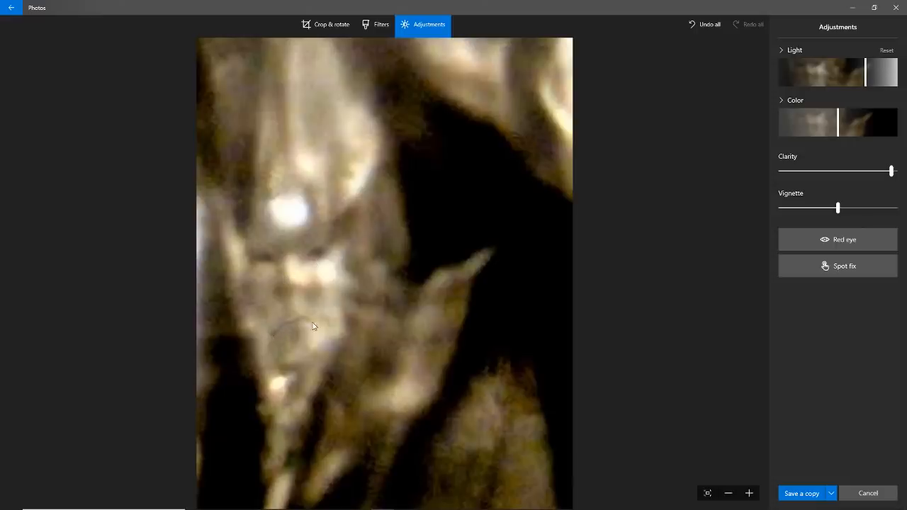
mouse_move(249, 289)
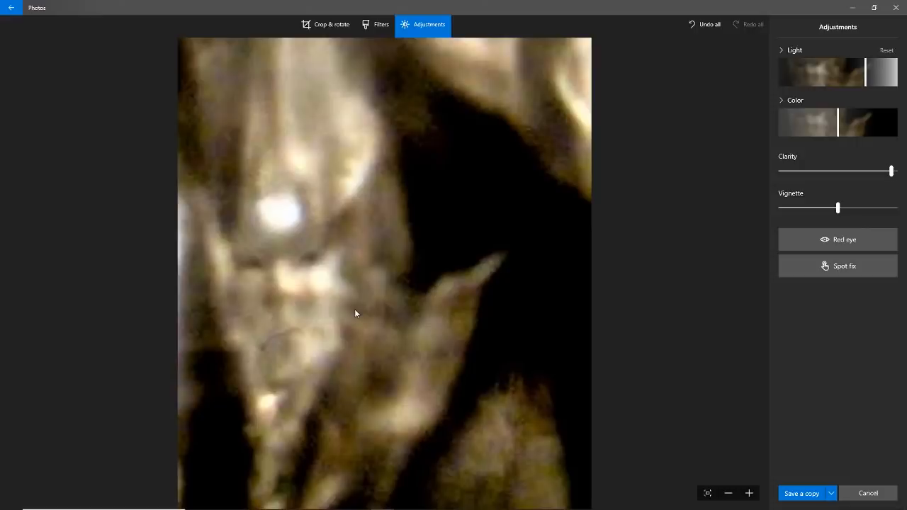
mouse_move(288, 264)
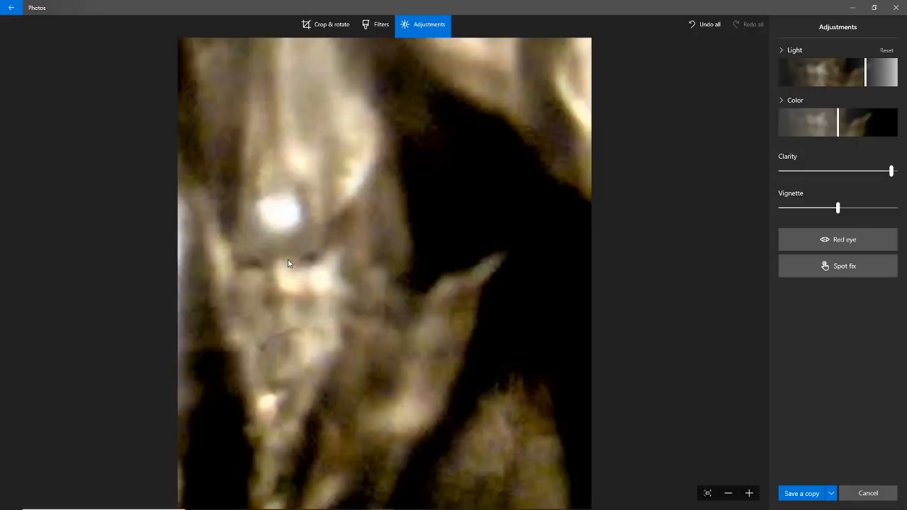
mouse_move(315, 321)
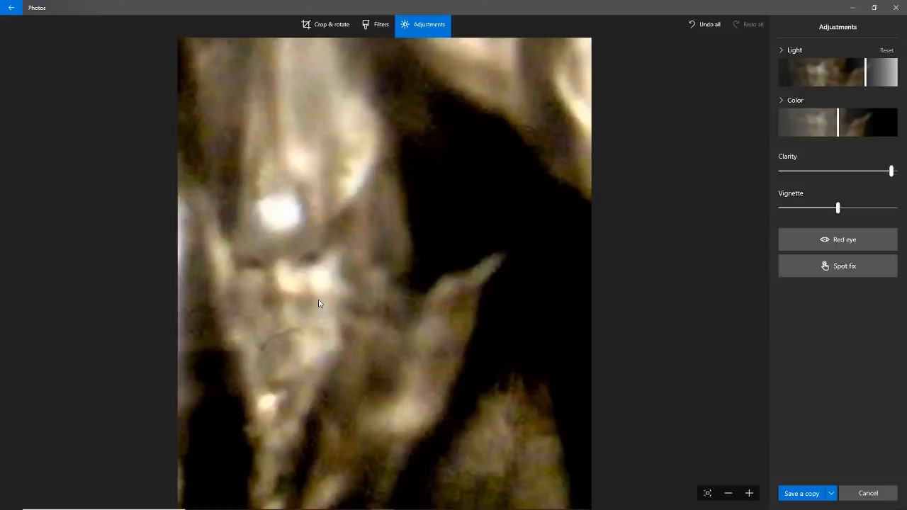
mouse_move(714, 159)
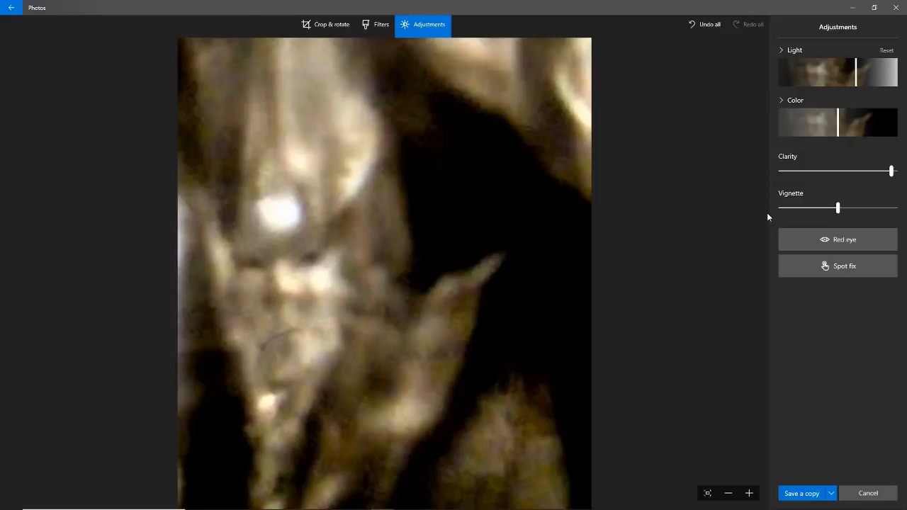
mouse_move(309, 60)
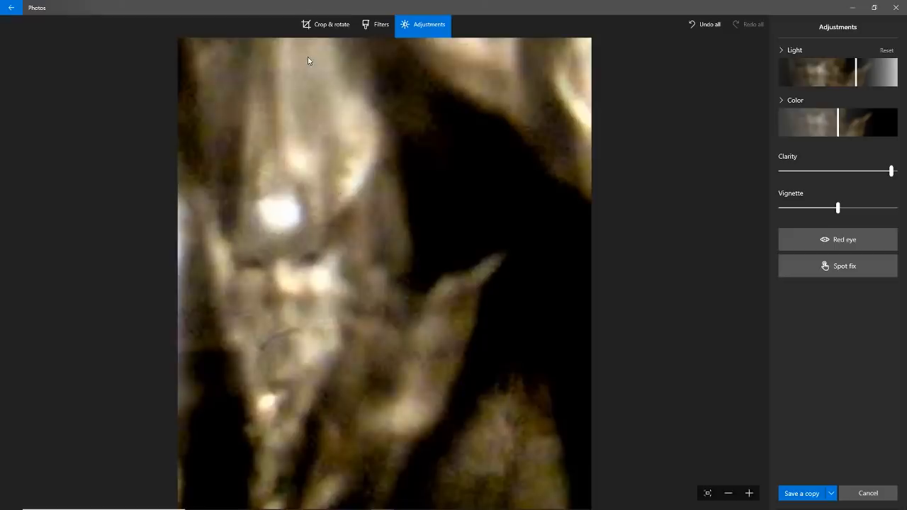
mouse_move(377, 176)
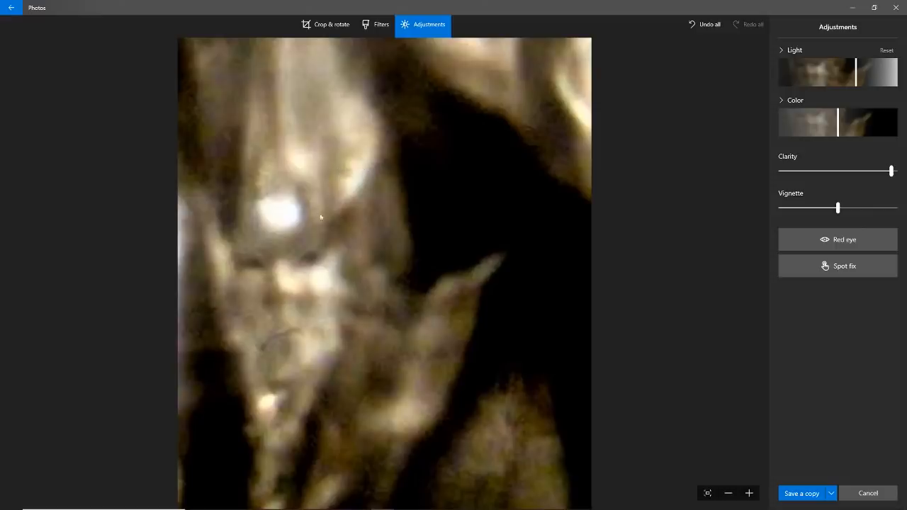
mouse_move(337, 219)
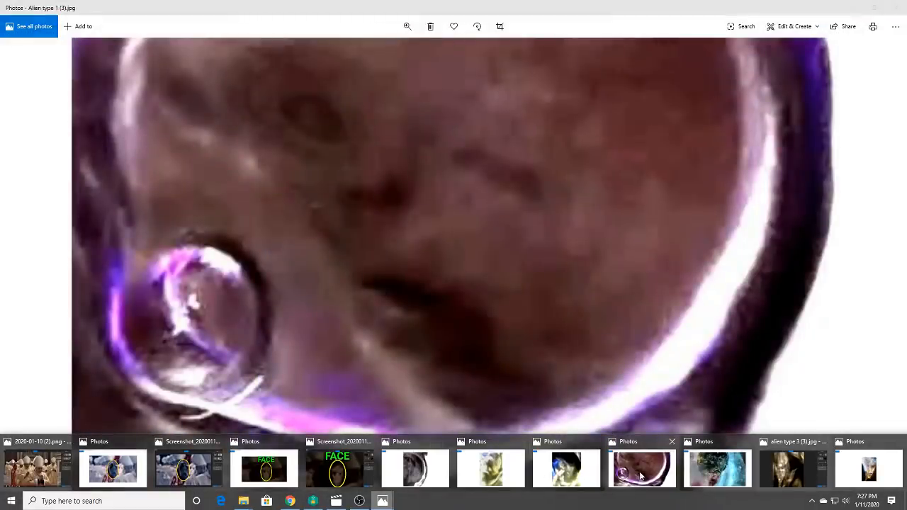
Step: Switch to the 'alien type (2) (3)' face photo and enlarge it with the zoom slider
click(718, 468)
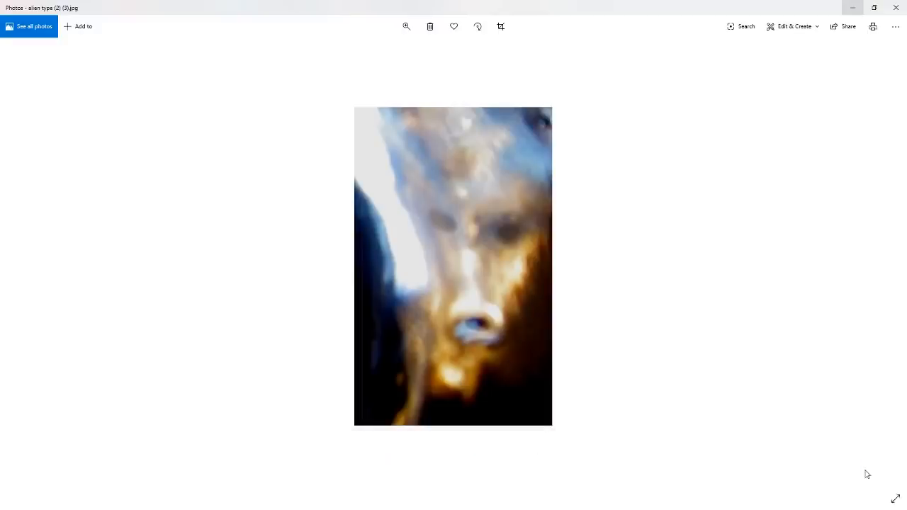
click(405, 25)
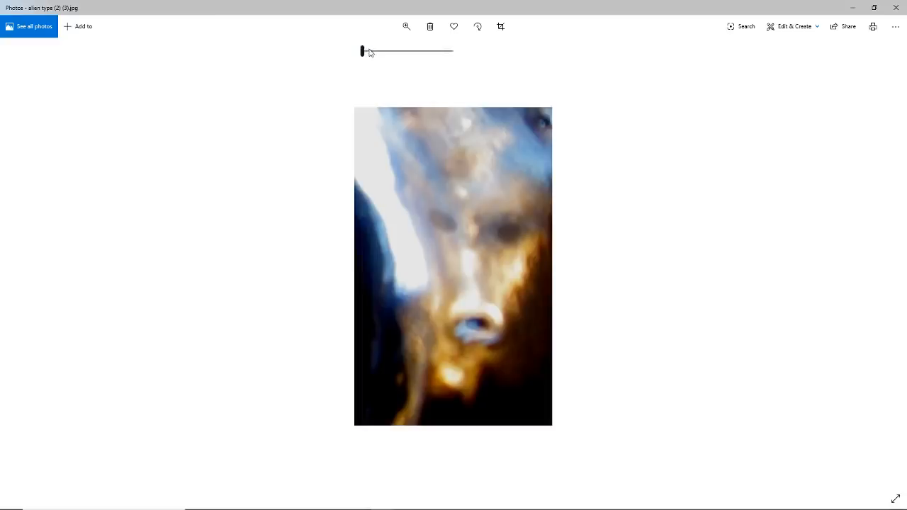
drag(363, 51, 382, 51)
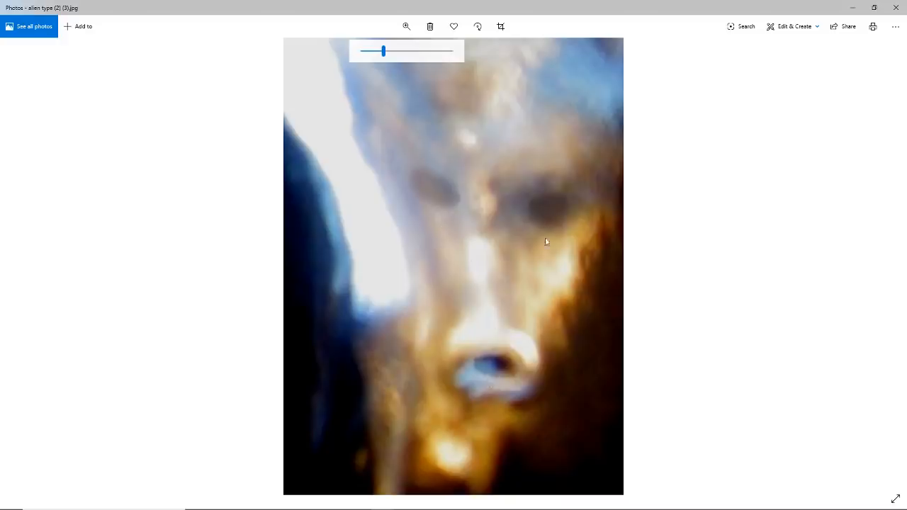
mouse_move(599, 323)
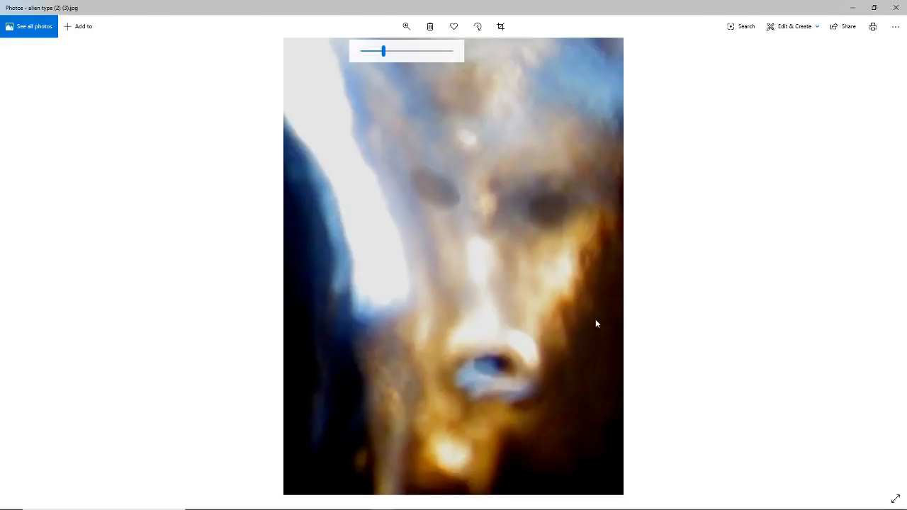
mouse_move(291, 502)
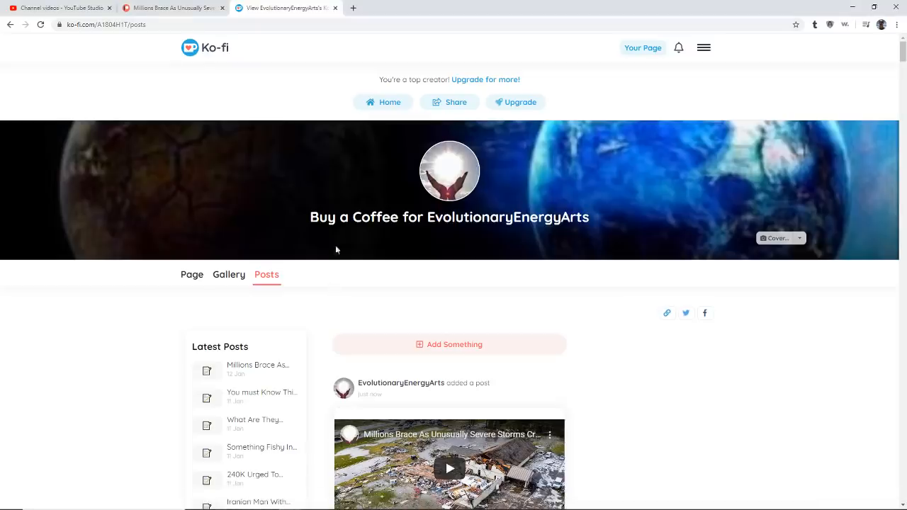
mouse_move(307, 73)
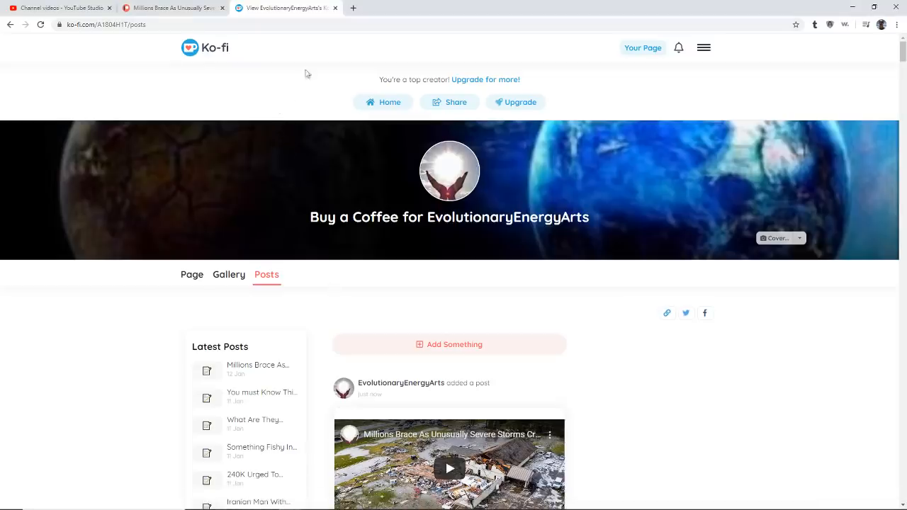